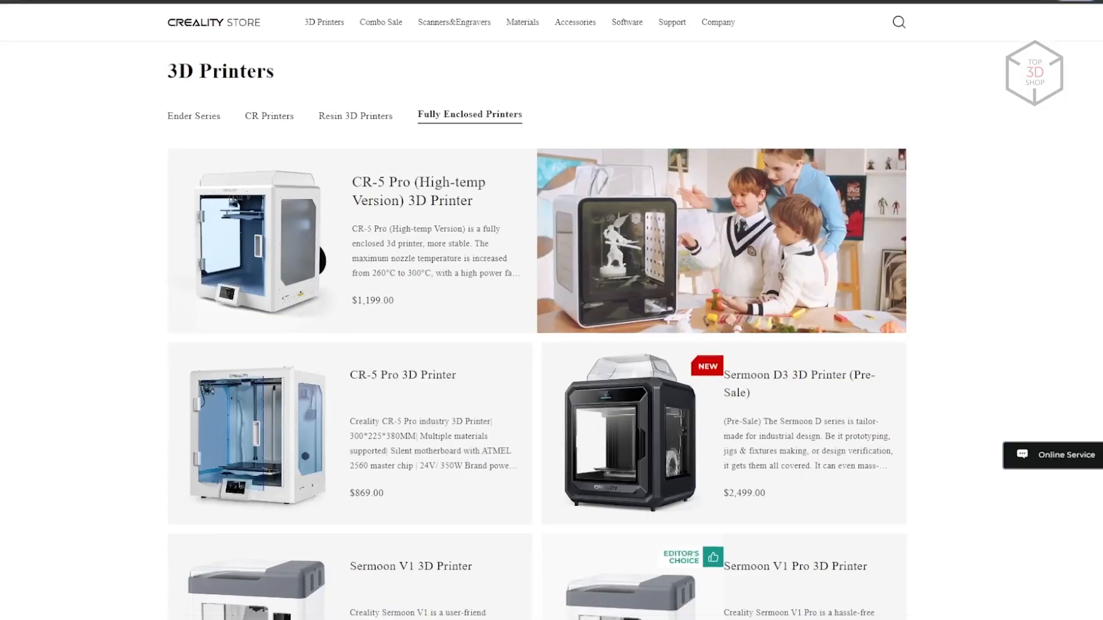
# - Confirm power-on so the platform lifts, then confirm the empty chamber on the welcome screen
pyautogui.scroll(-3)
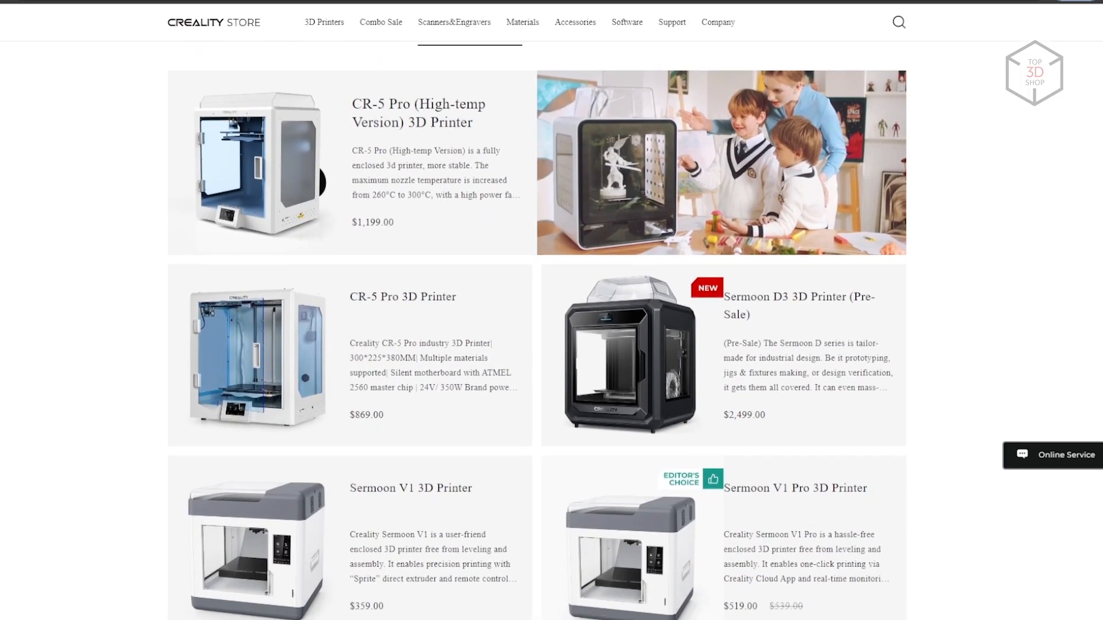
pyautogui.scroll(-3)
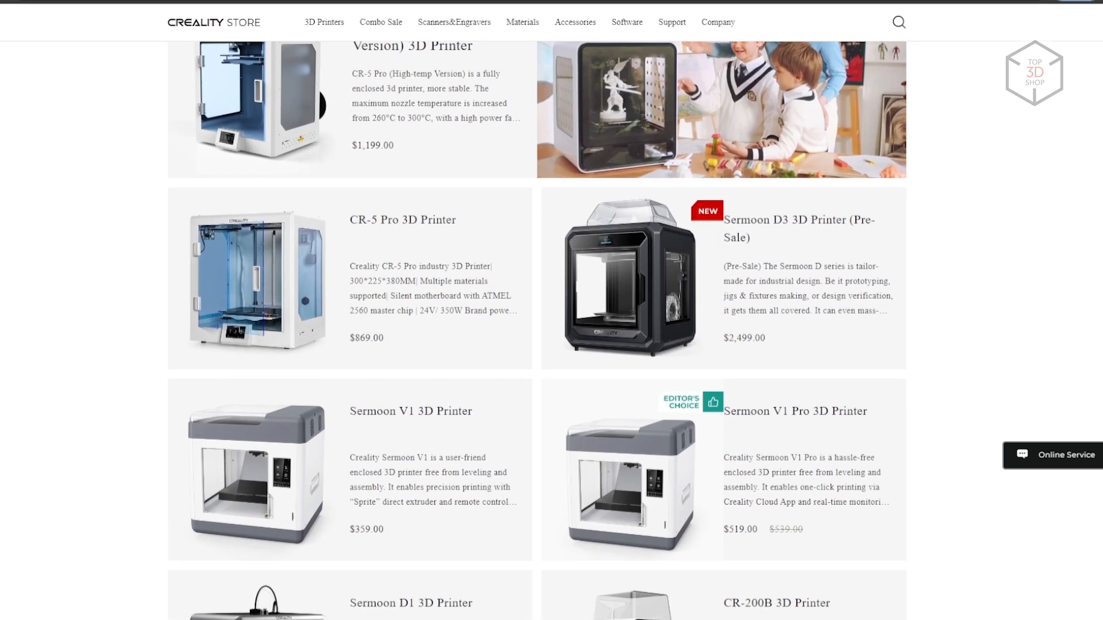
pyautogui.scroll(-3)
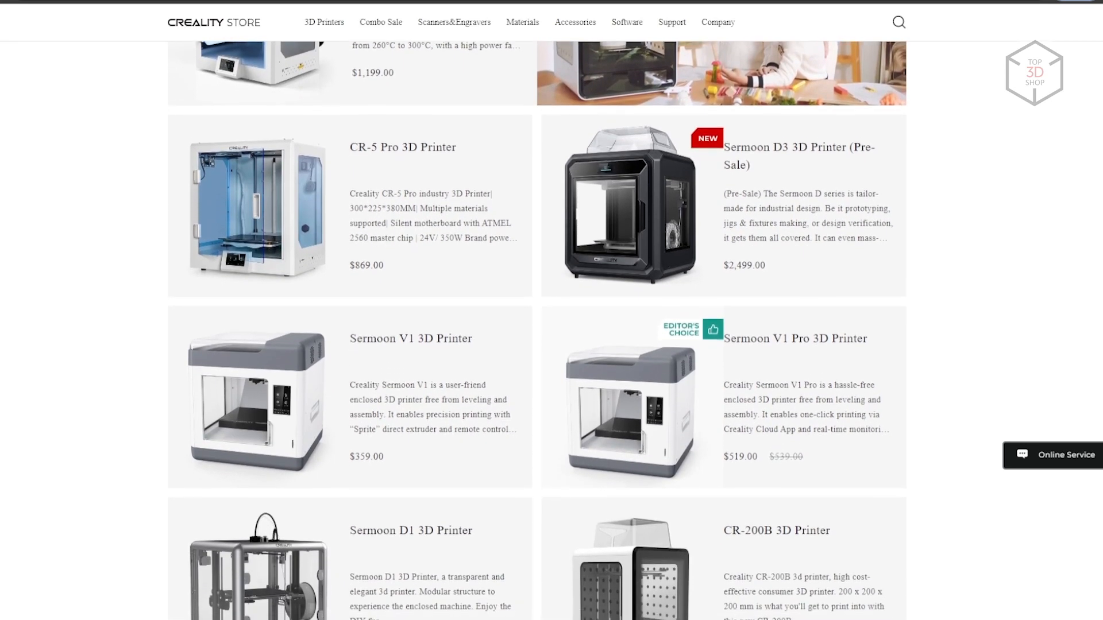
pyautogui.scroll(-3)
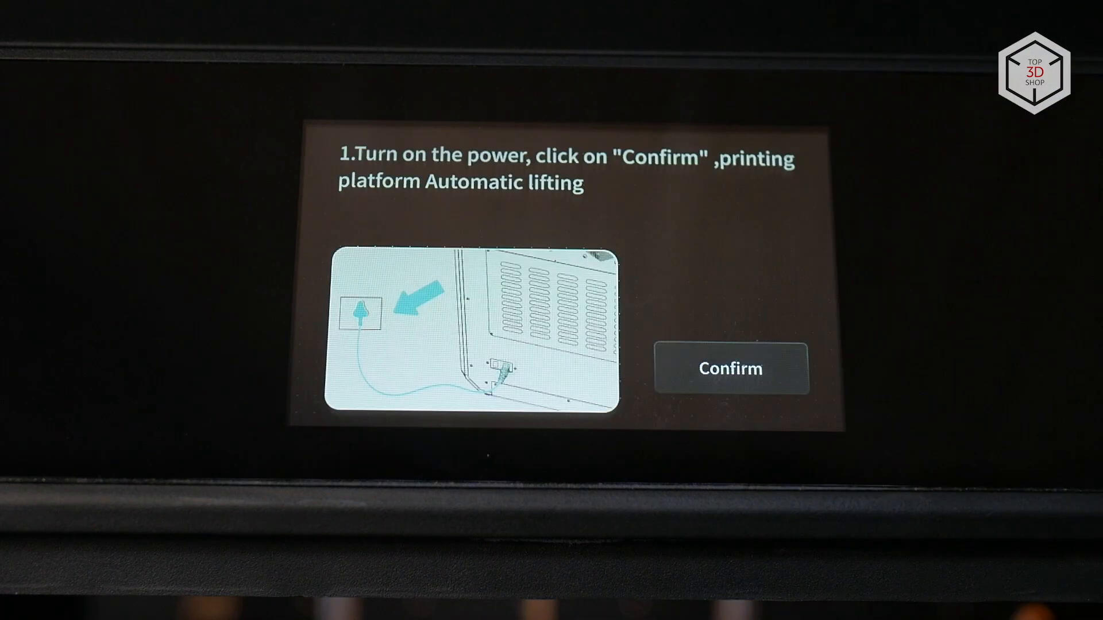
pyautogui.click(730, 367)
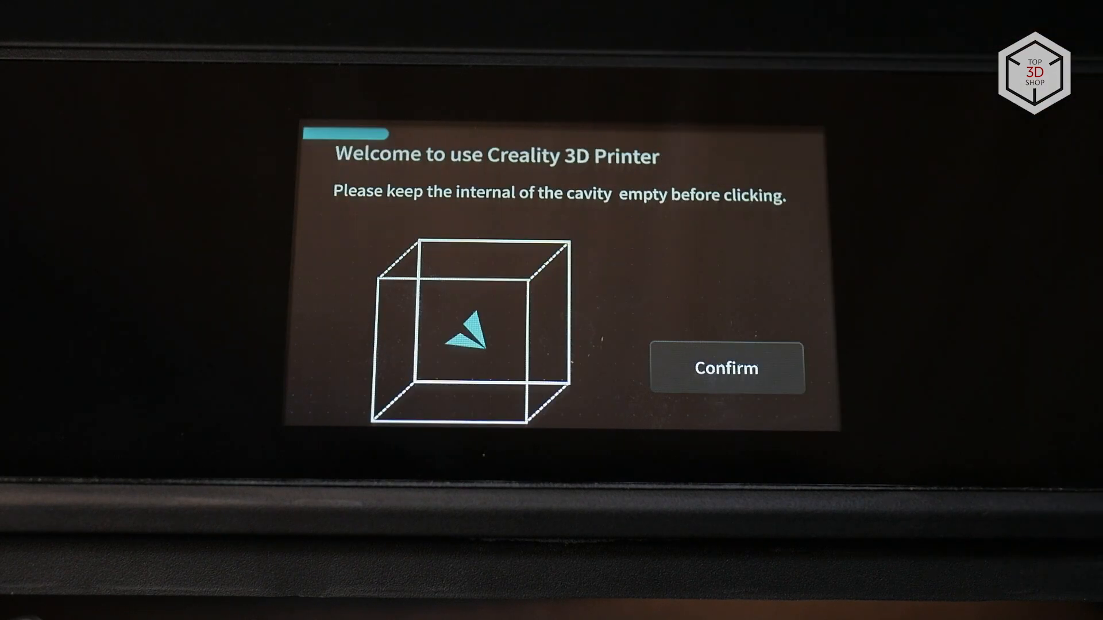
pyautogui.click(725, 367)
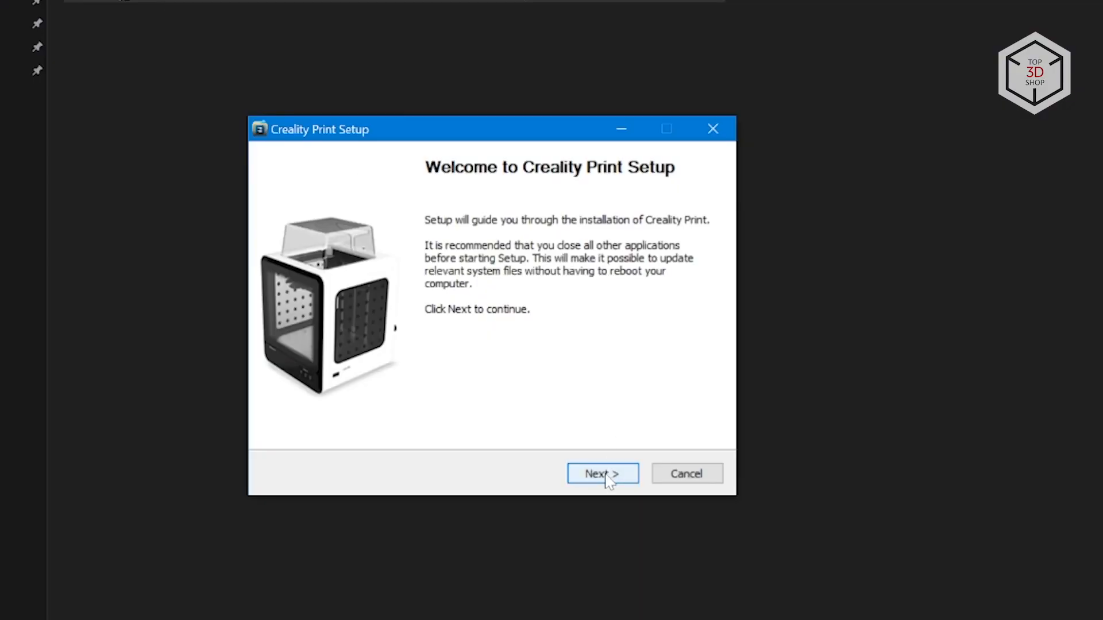
# - Install Creality Print to the default folder and add the Sermoon D3 from Sermoon series
pyautogui.click(601, 474)
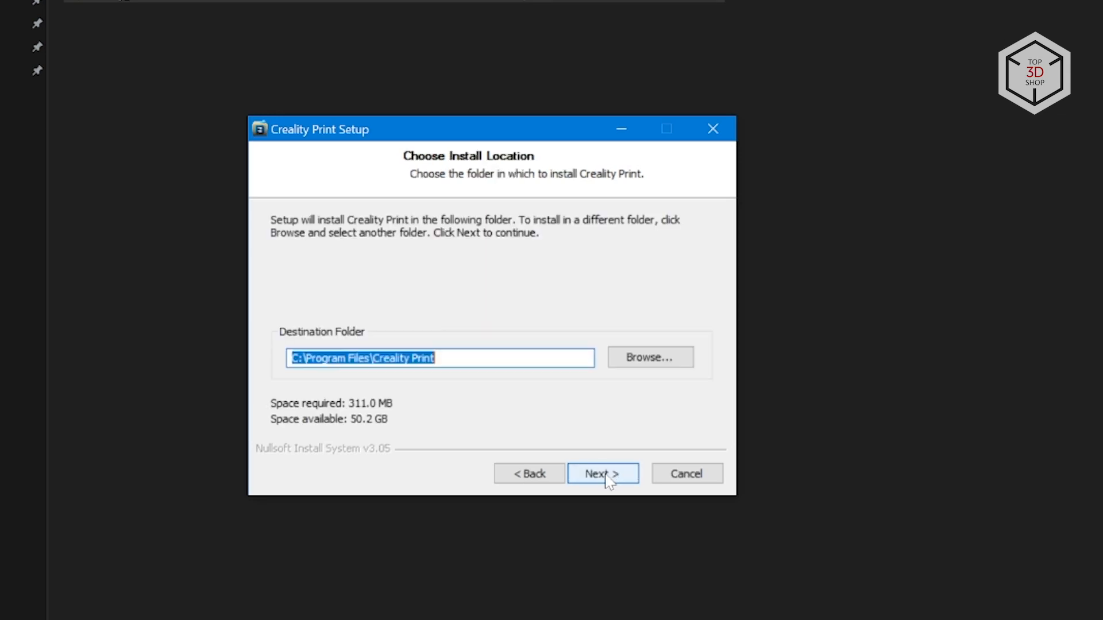
pyautogui.click(602, 473)
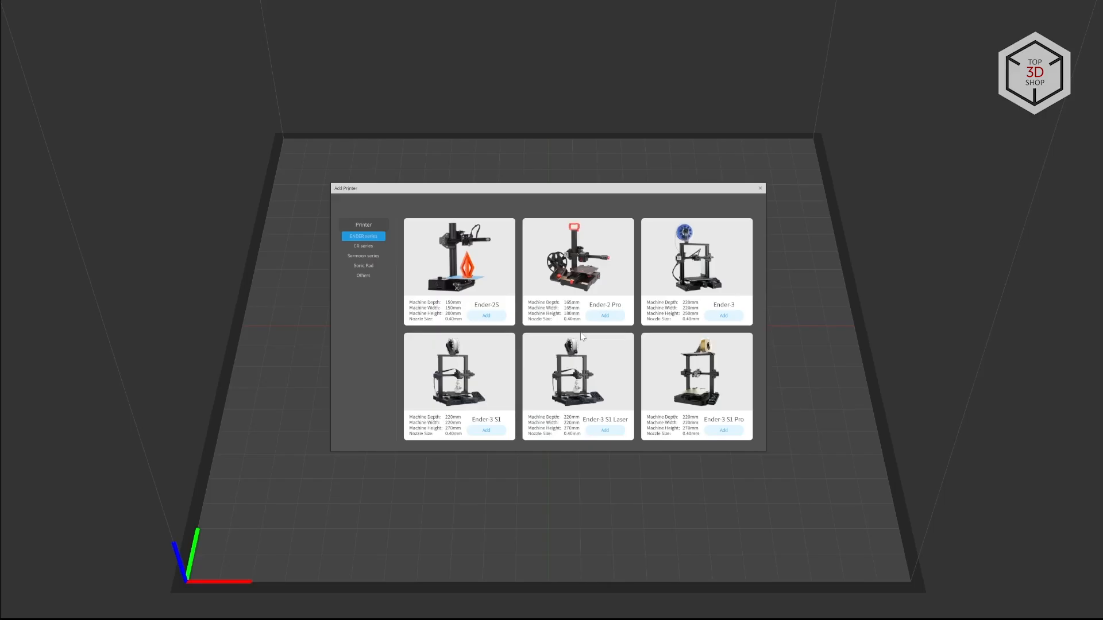
pyautogui.scroll(-3)
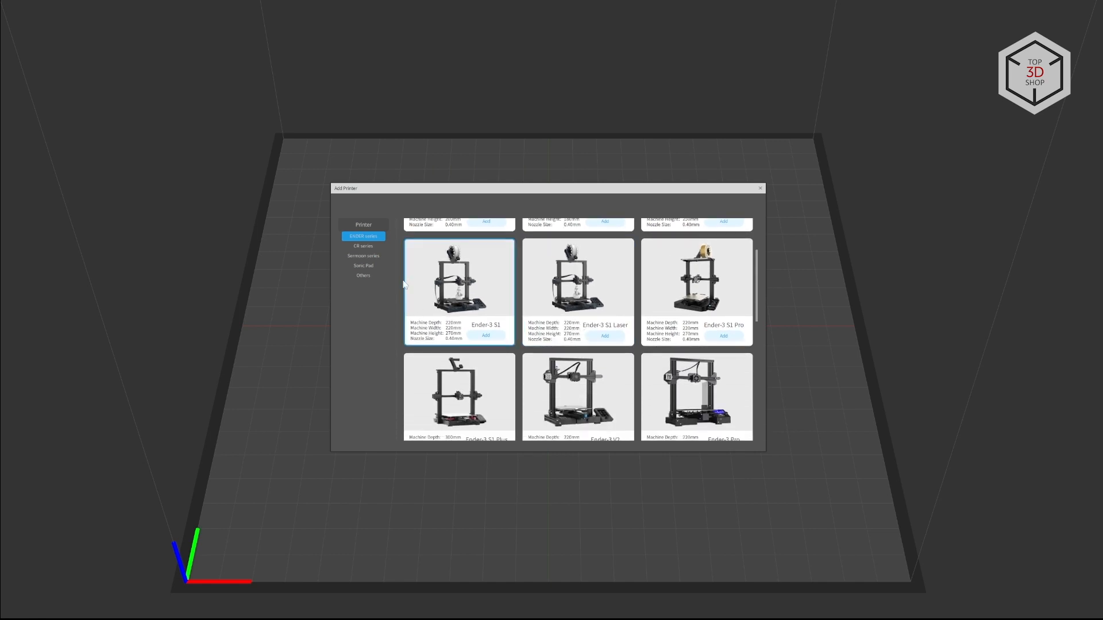
pyautogui.click(364, 255)
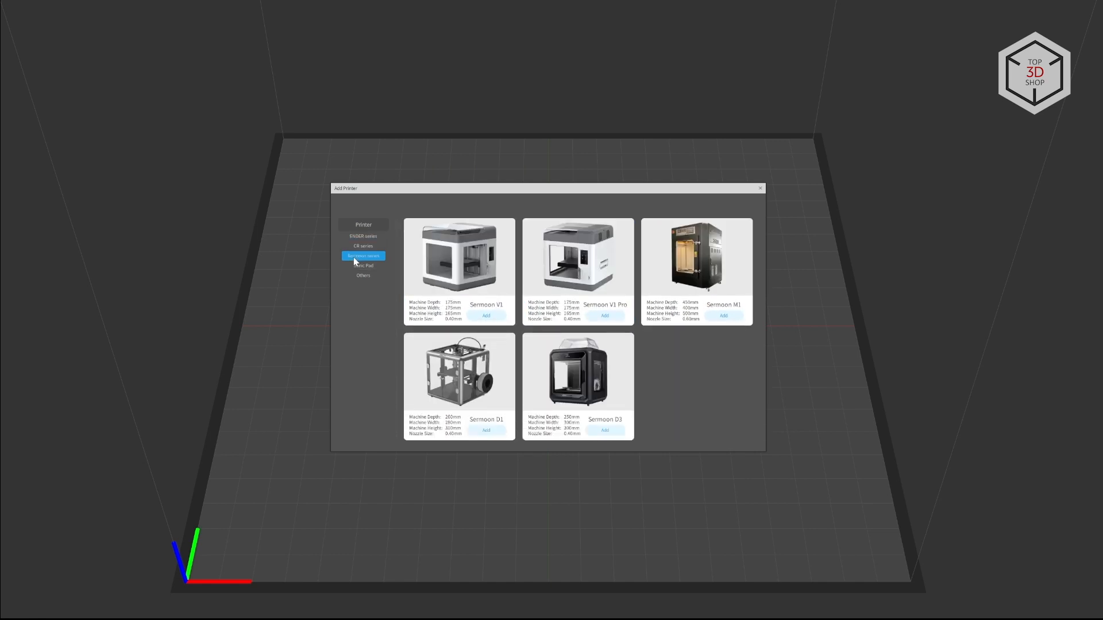
pyautogui.click(577, 373)
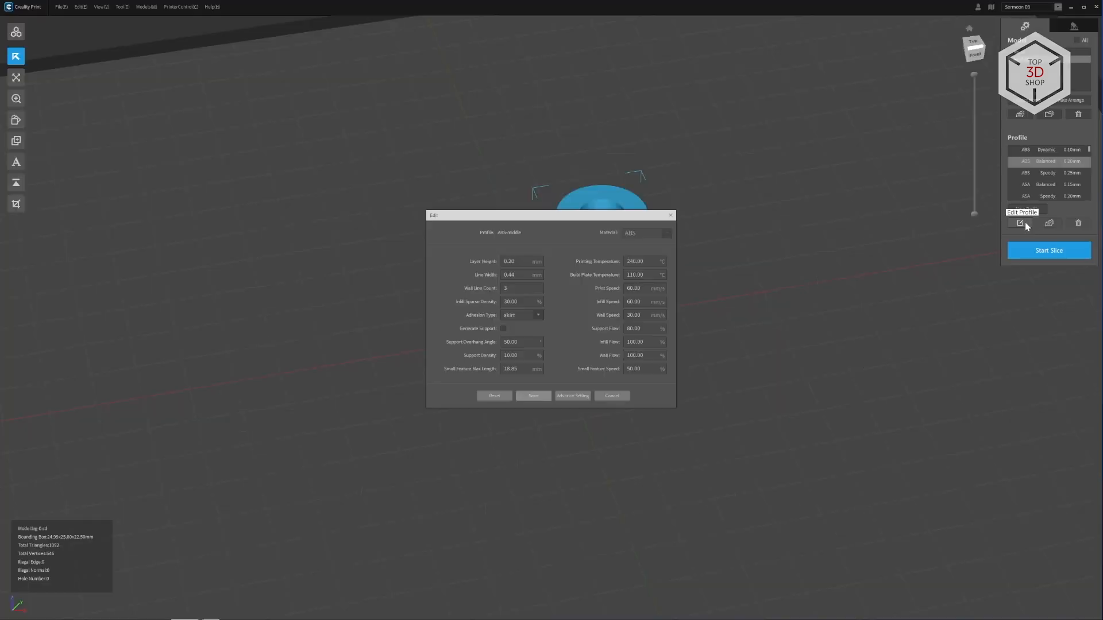
# - Browse the ABS profile's Expert Support and Lace adhesion settings, then close the editor
pyautogui.click(573, 396)
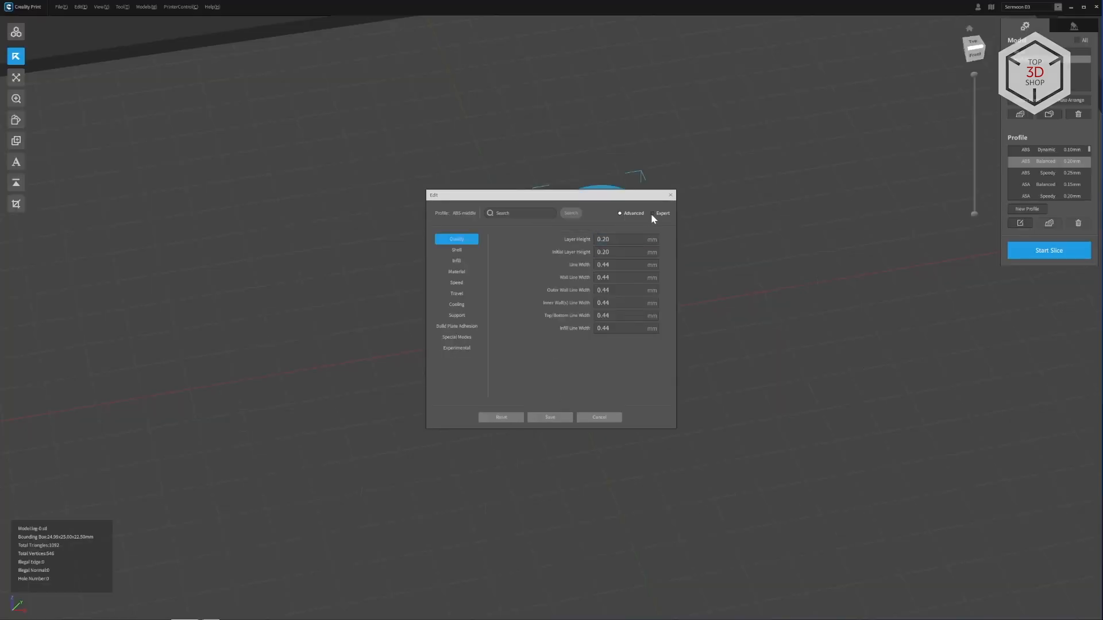
pyautogui.click(653, 213)
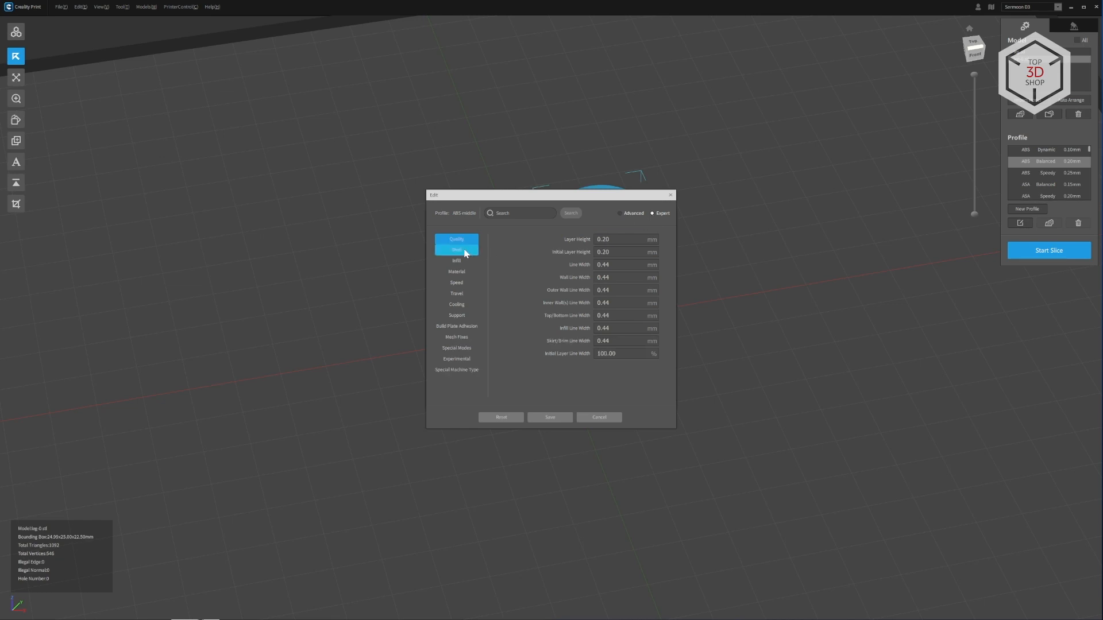
pyautogui.click(455, 272)
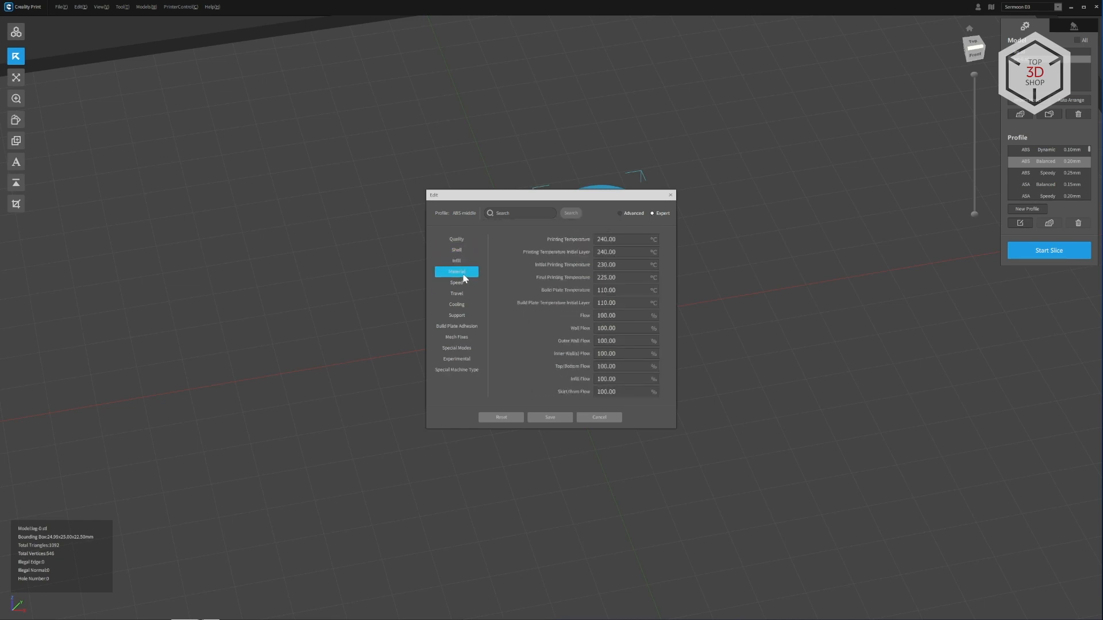
pyautogui.click(455, 315)
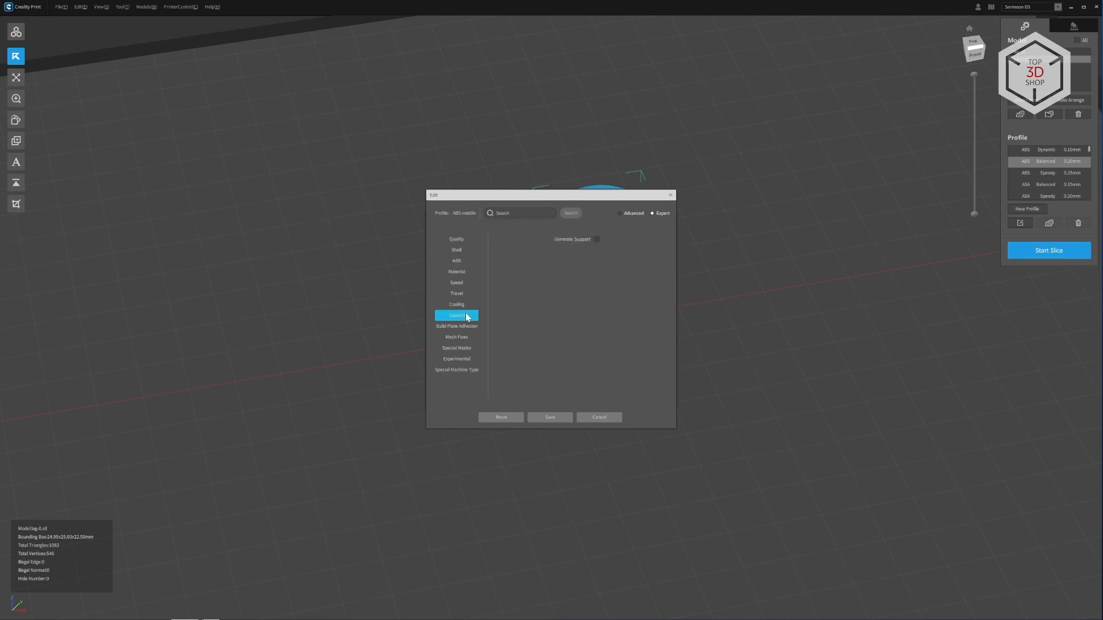
pyautogui.click(456, 293)
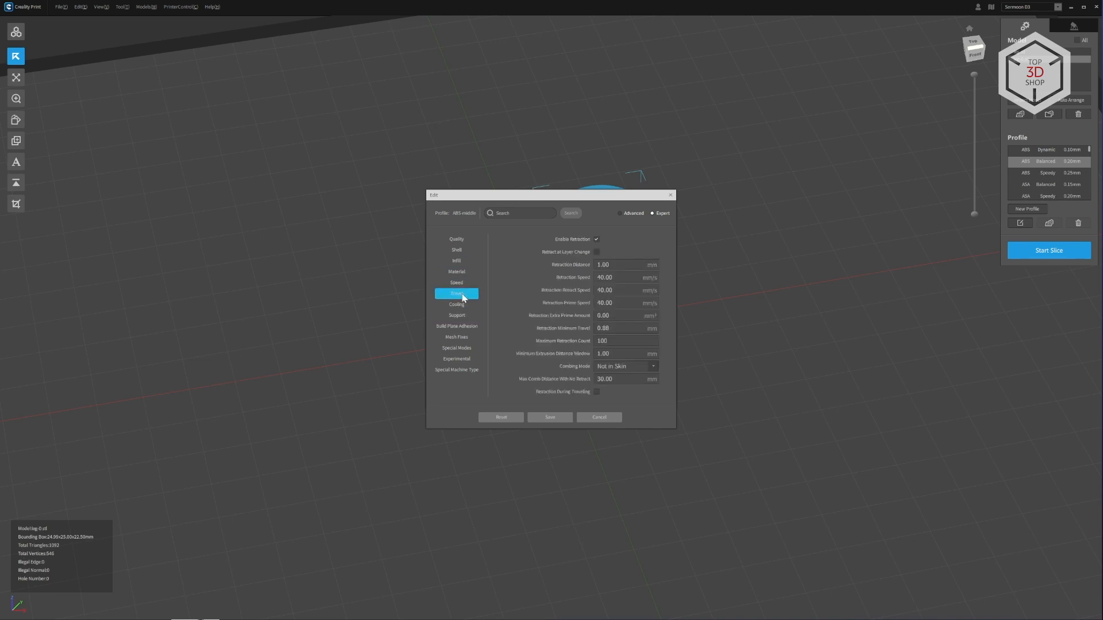
pyautogui.click(455, 316)
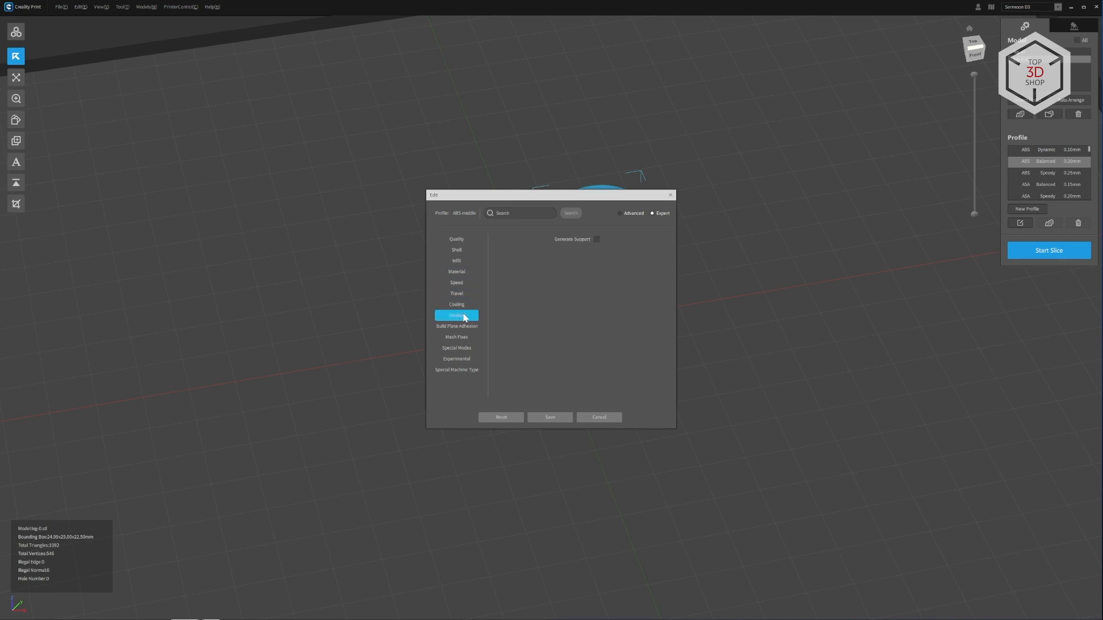
pyautogui.click(457, 326)
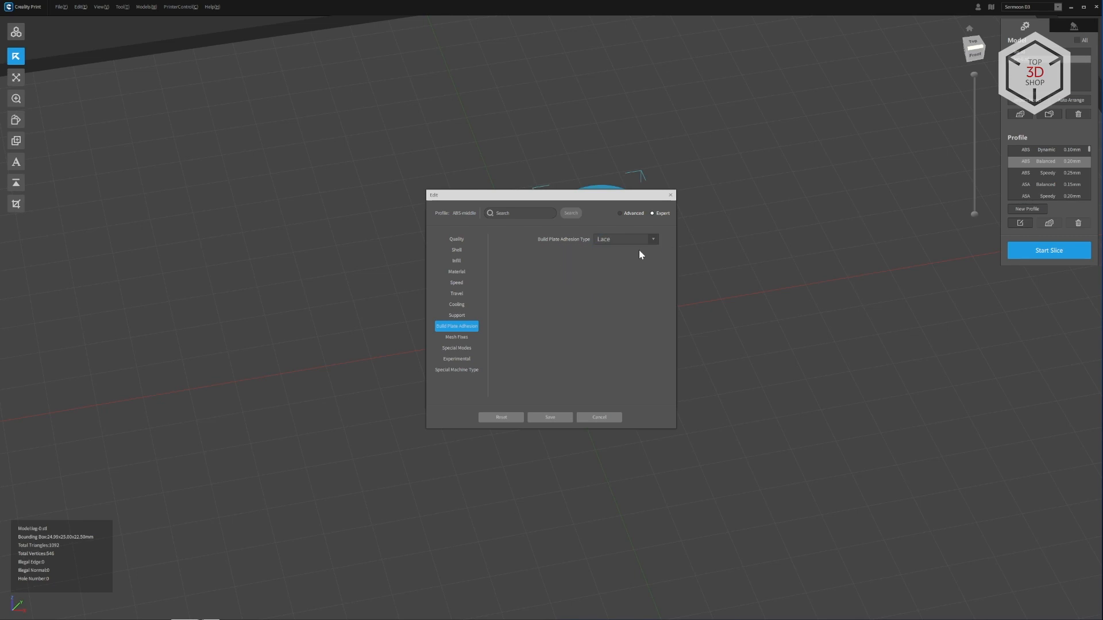
pyautogui.click(632, 213)
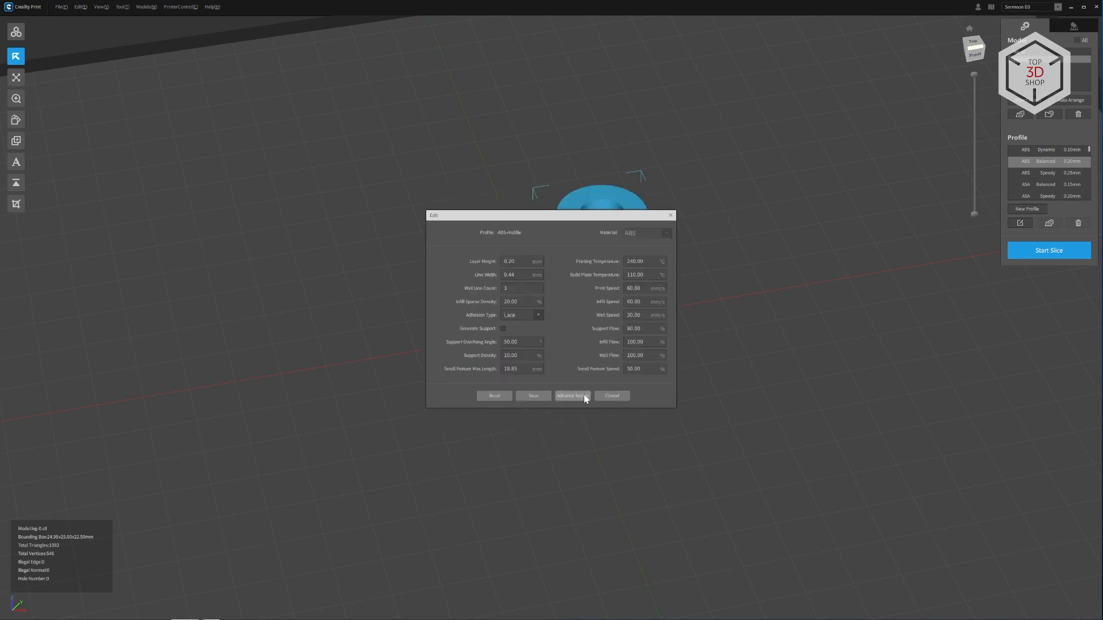
pyautogui.click(533, 395)
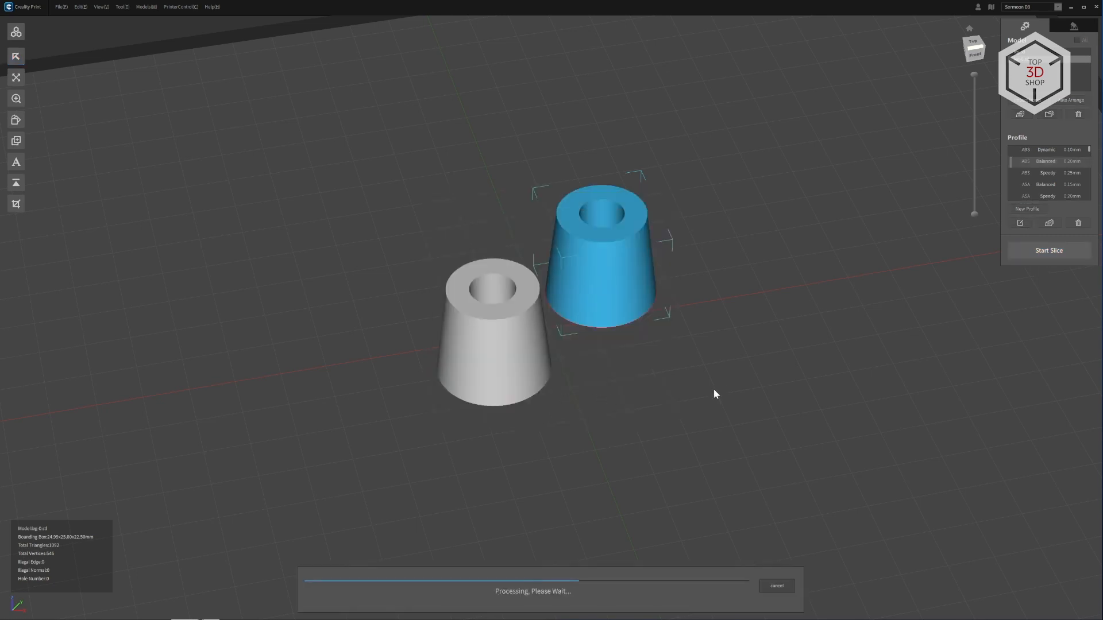
# - Import the Battery dispenser model from the Model Library and select the Move tool
pyautogui.click(1047, 251)
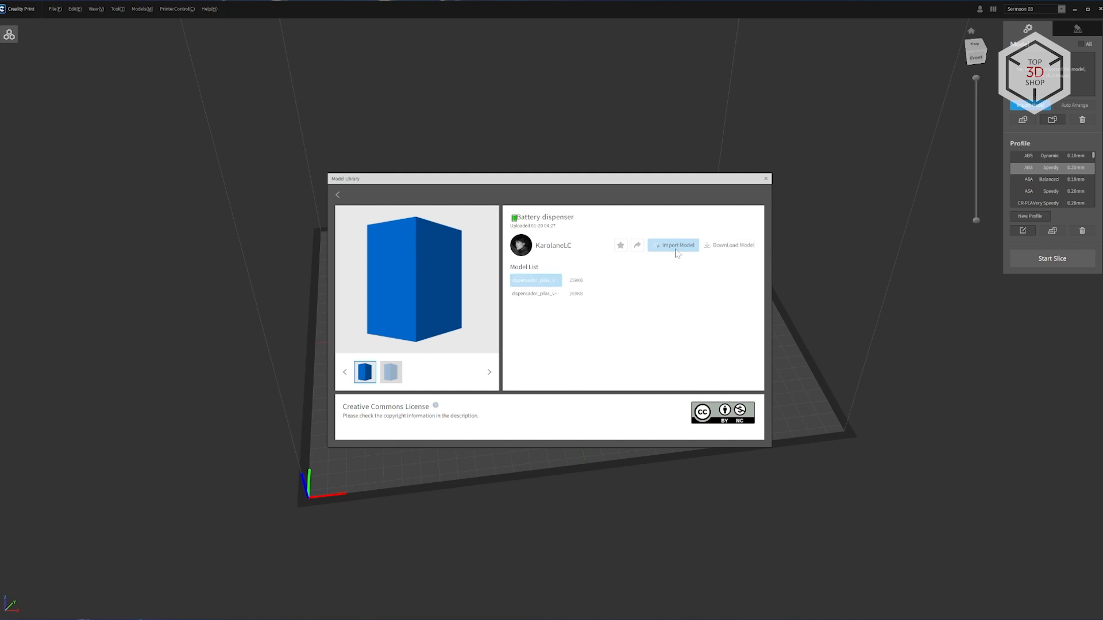
pyautogui.moveTo(623, 294)
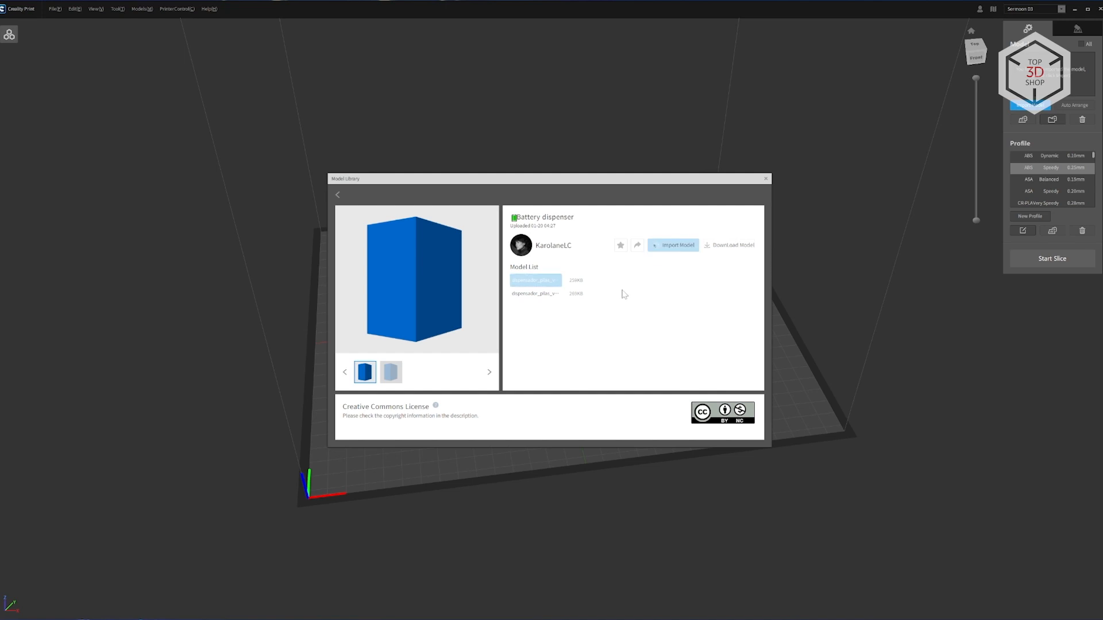
pyautogui.click(673, 245)
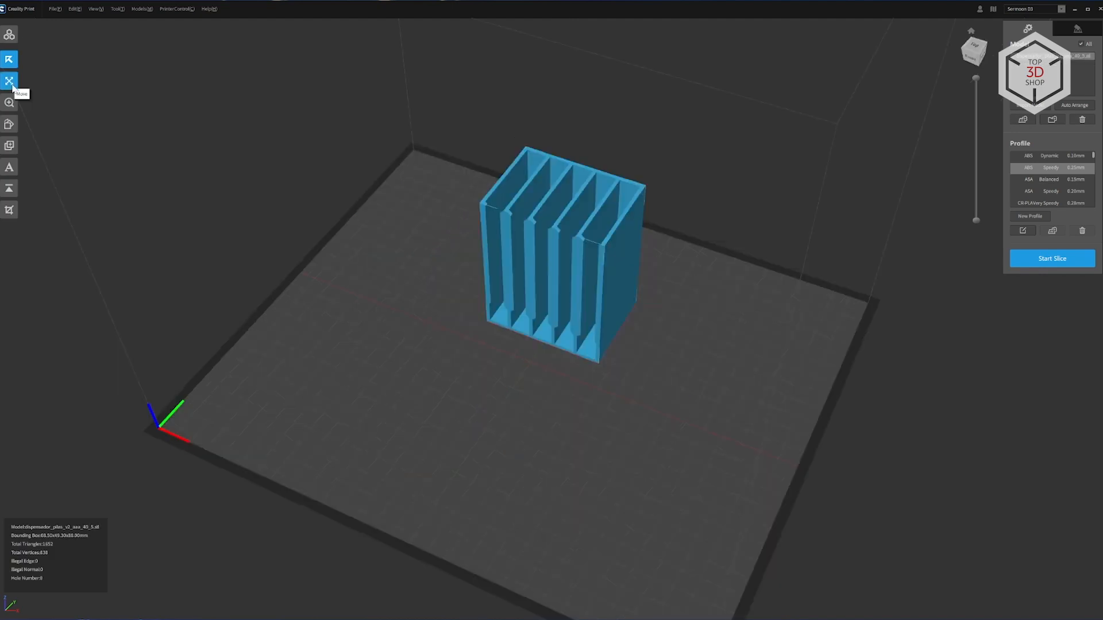
pyautogui.click(9, 81)
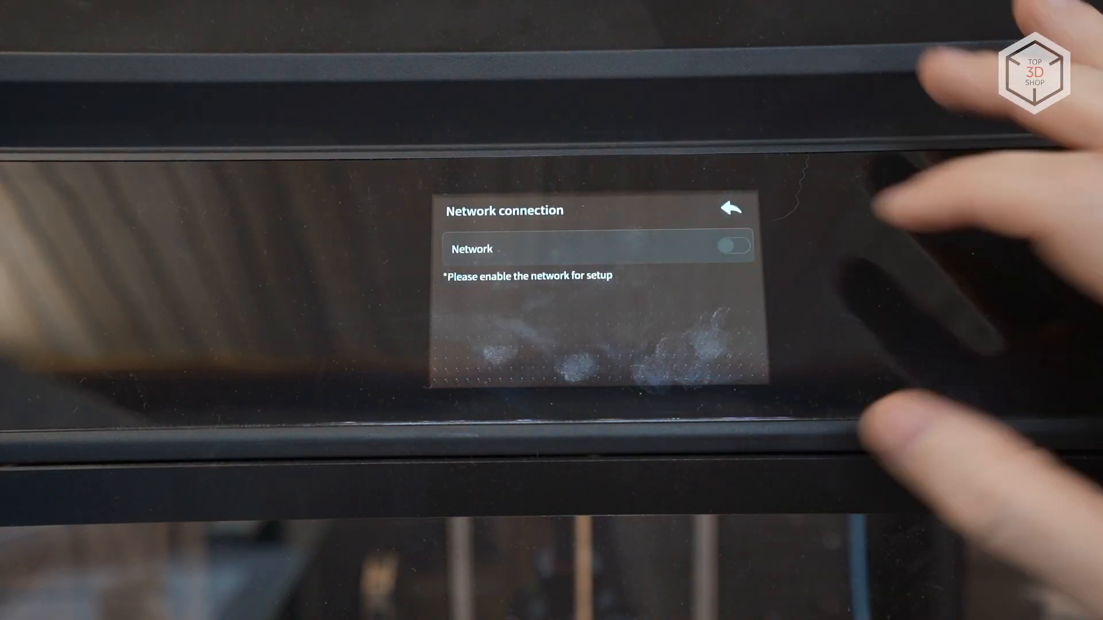
# - Enable printer networking and connect over Wi-Fi to the VSHome network
pyautogui.click(729, 249)
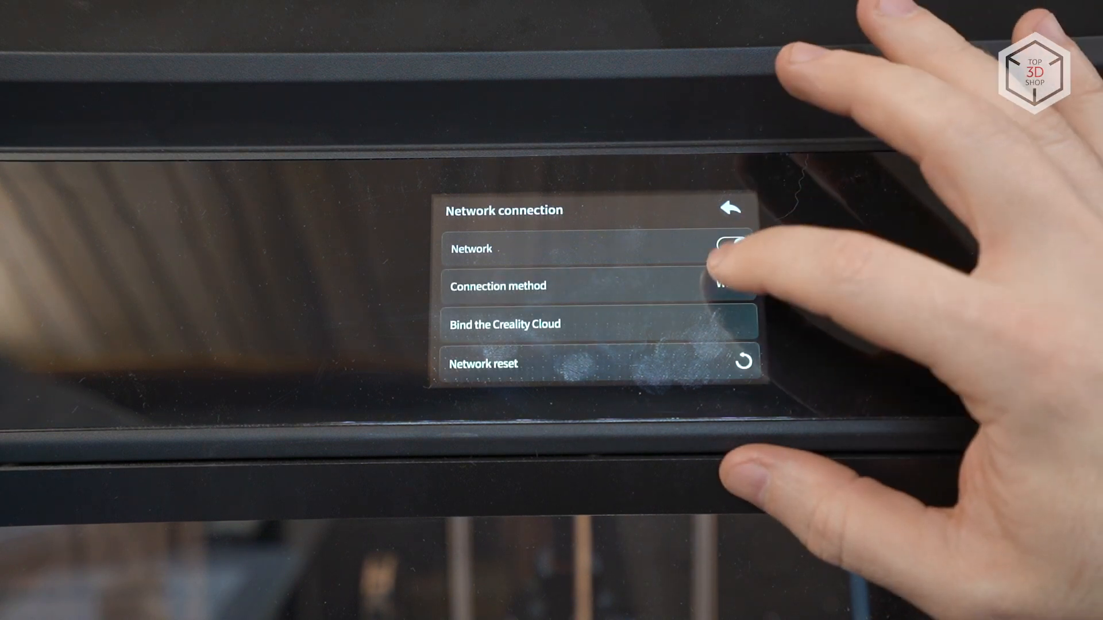
pyautogui.click(498, 286)
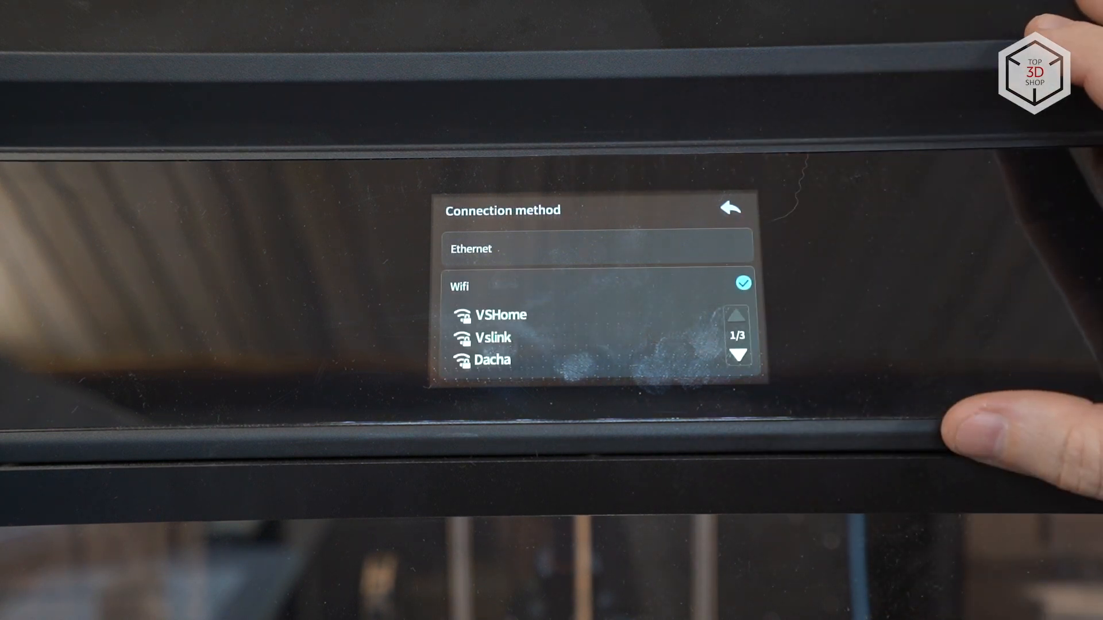
pyautogui.click(499, 315)
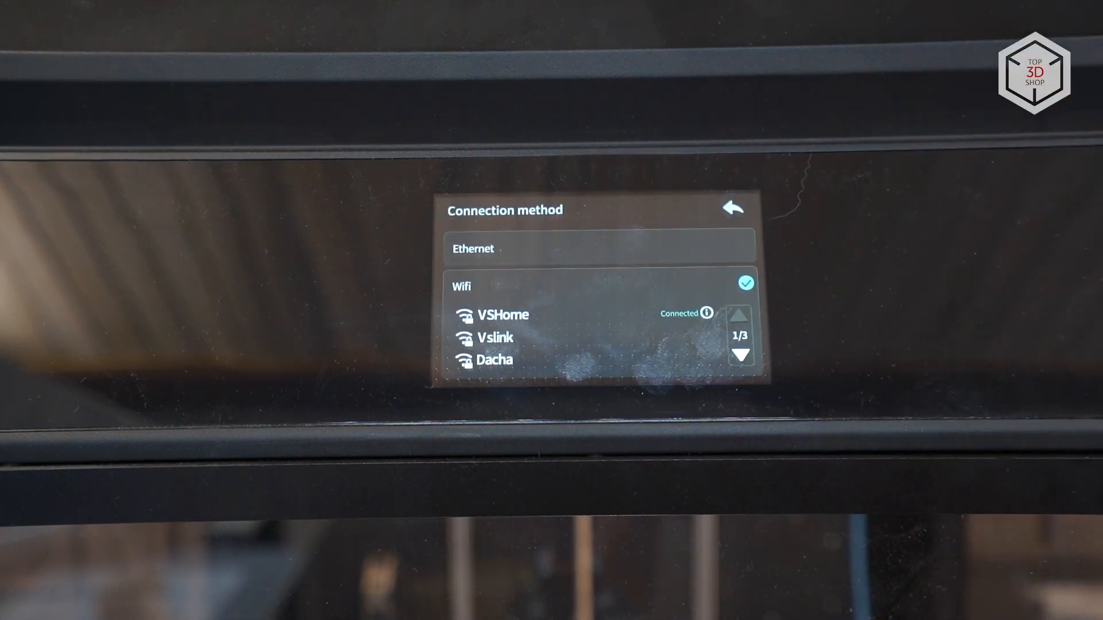
pyautogui.click(706, 313)
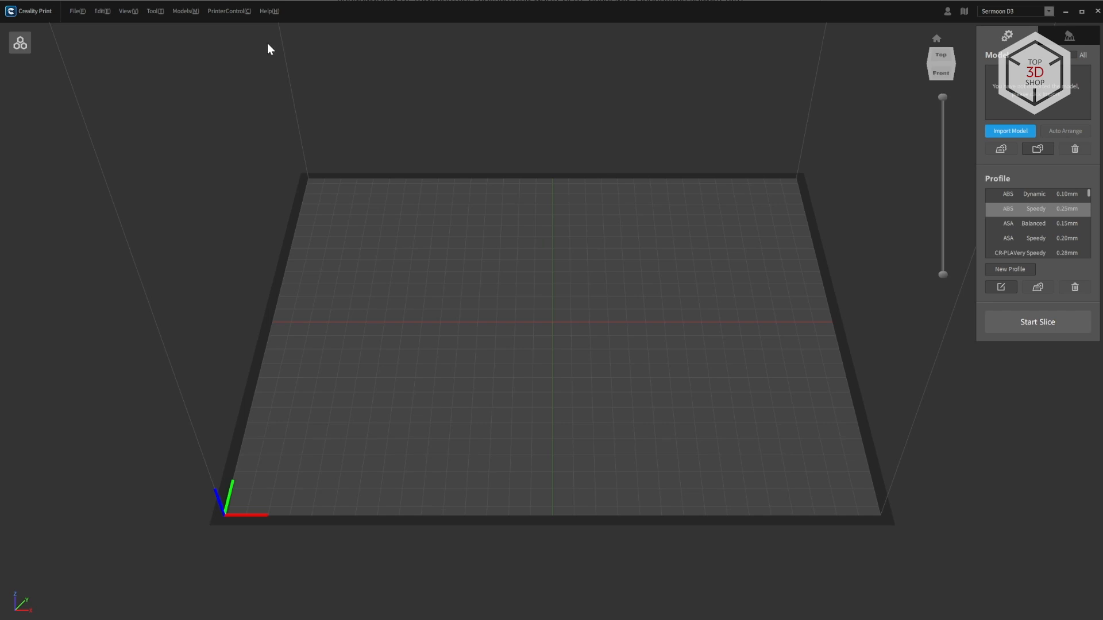
# - Open Print Control for the Sermoon D3 via PrinterControl > LAN Online Printing
pyautogui.click(229, 11)
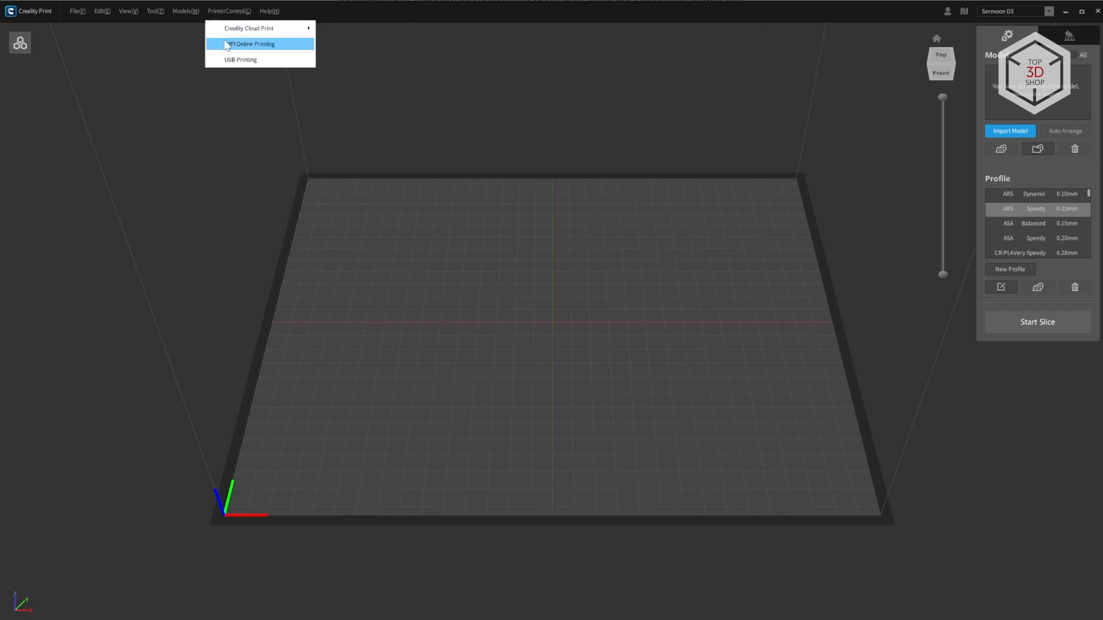
pyautogui.click(250, 44)
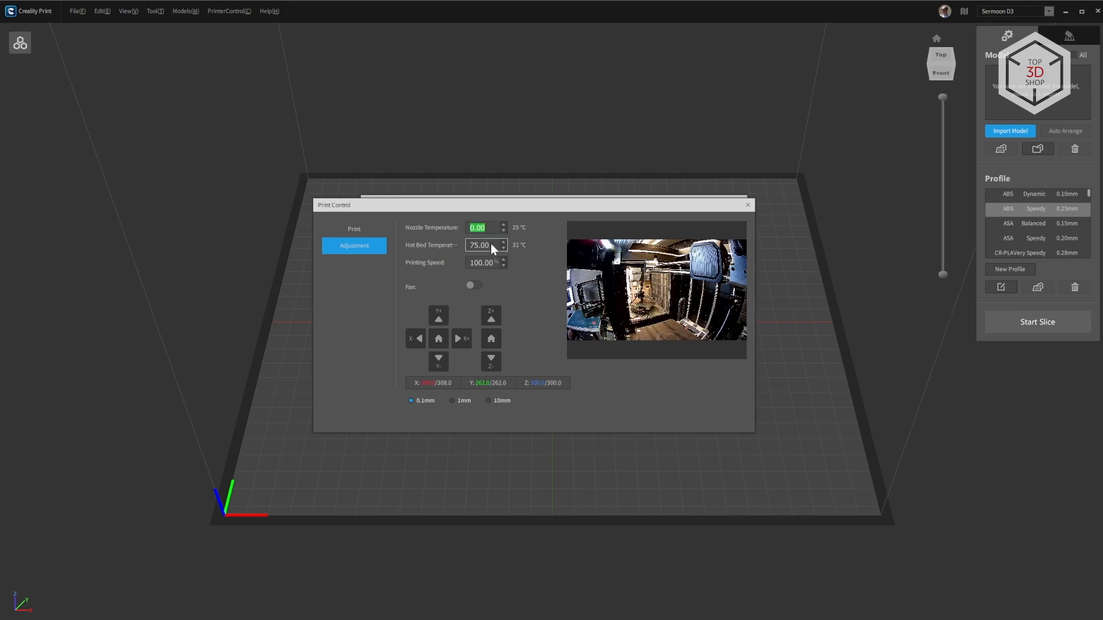
# - Set the nozzle temperature to 200.00 °C and home the print head in X/Y
pyautogui.write('200.00')
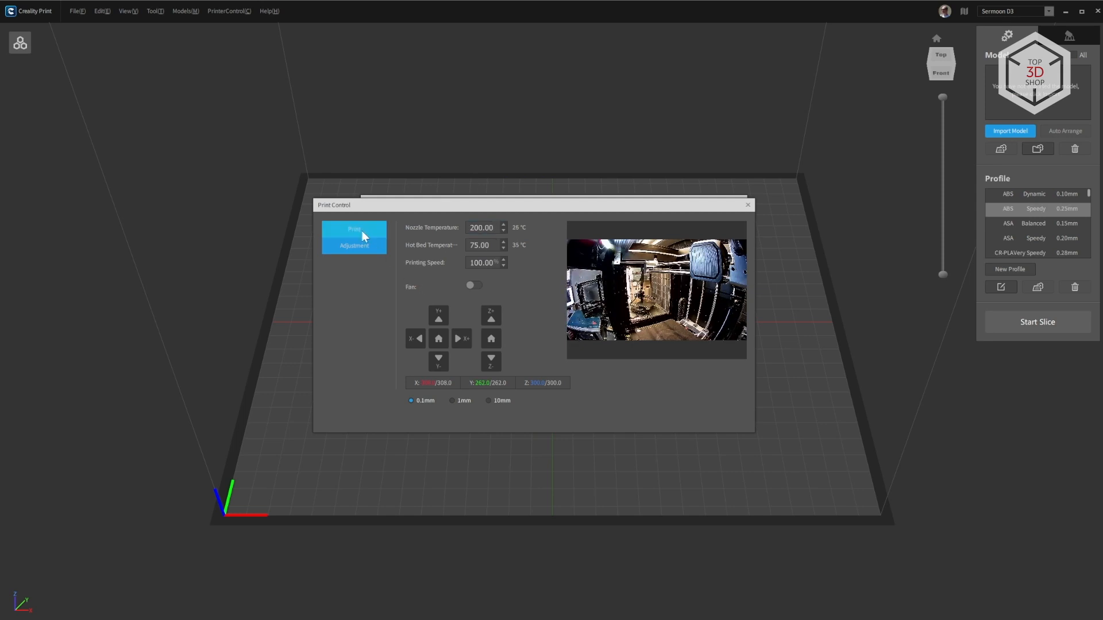
pyautogui.click(438, 338)
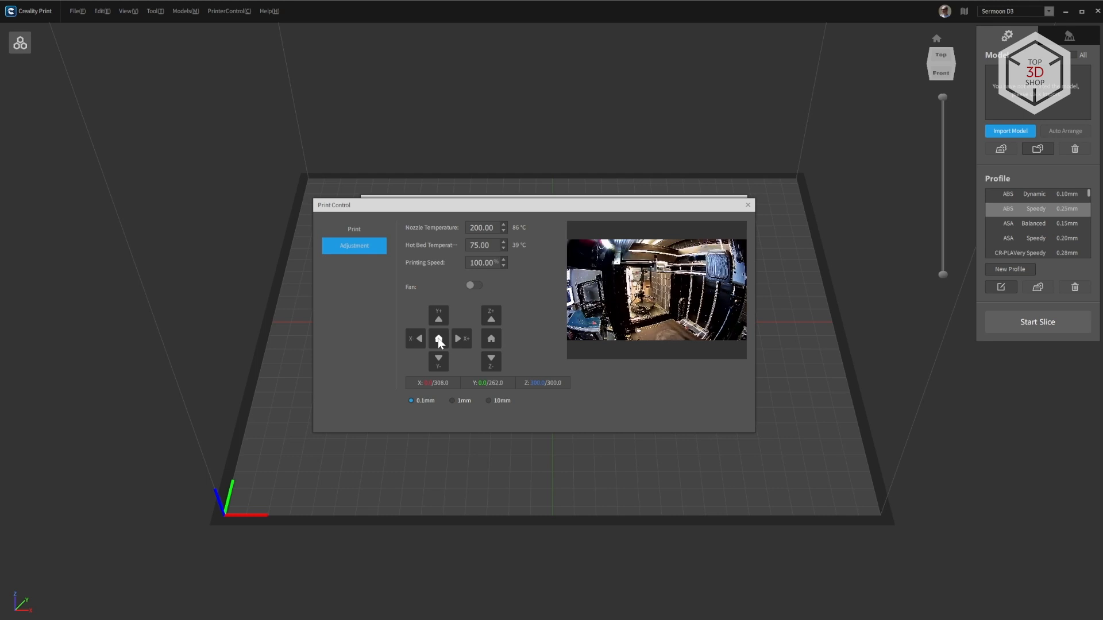